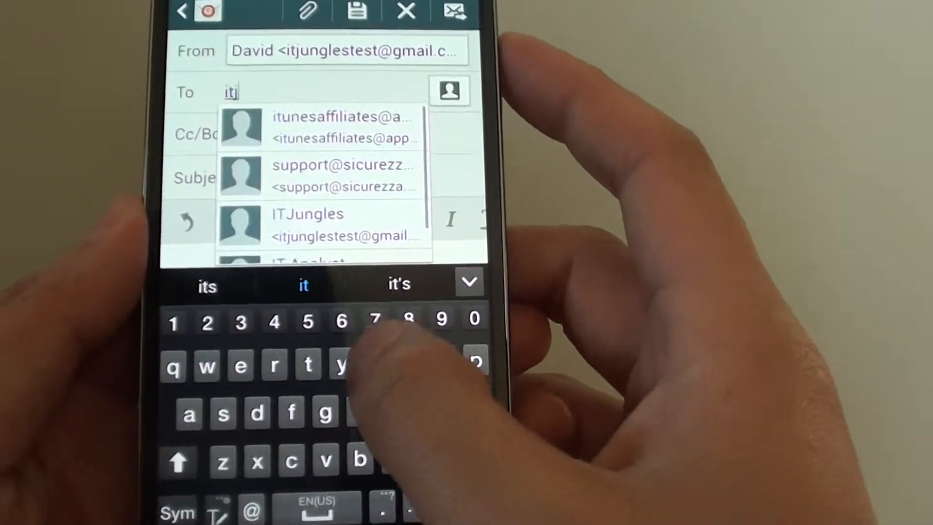
- Address the new email to the ITJungles contact and enter the subject 'Test'
type("ung")
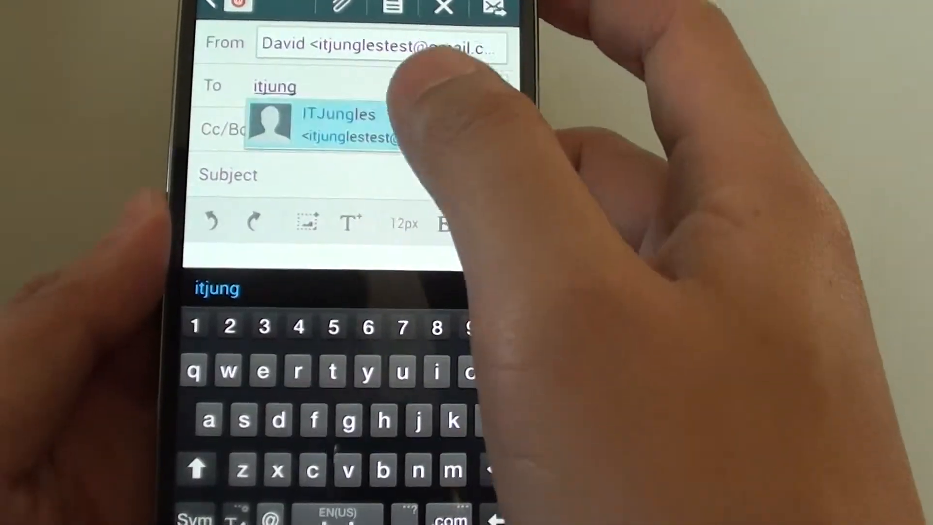
left_click(322, 125)
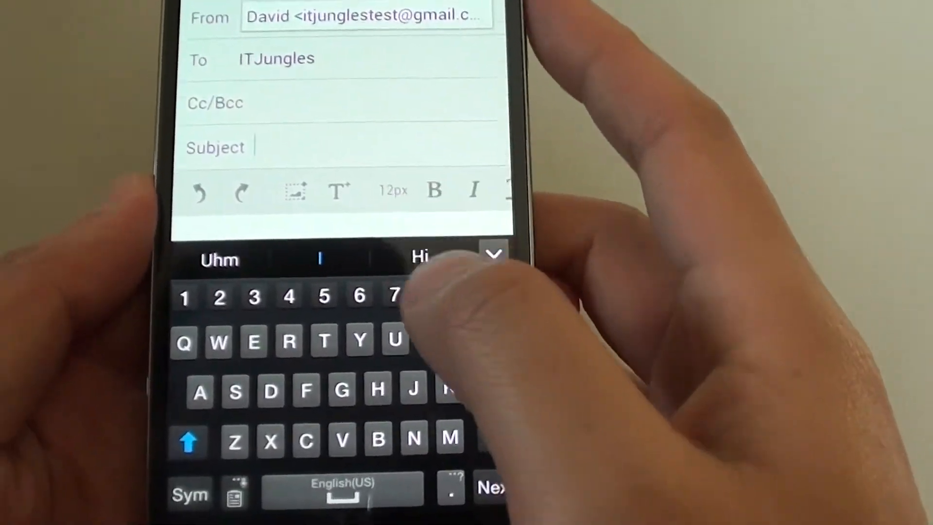
type("Test")
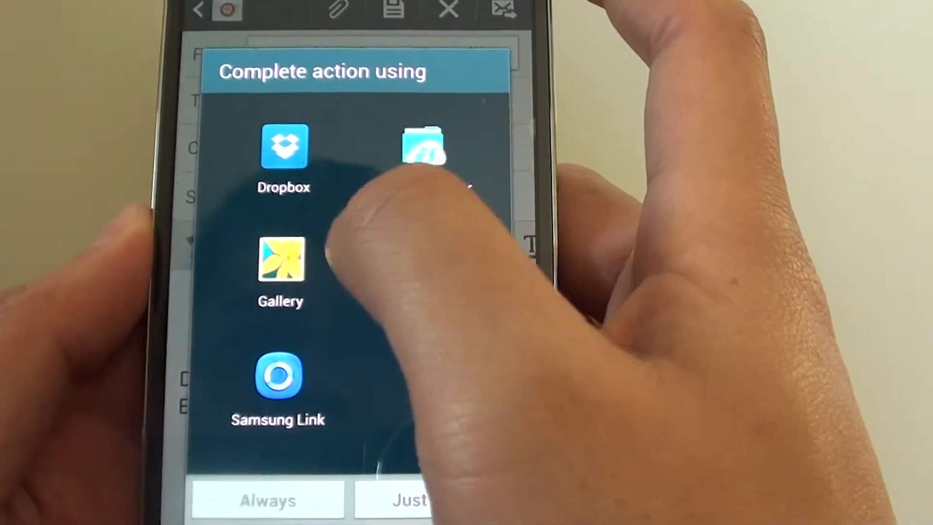
- Choose Gallery as the app for inserting the image
left_click(280, 258)
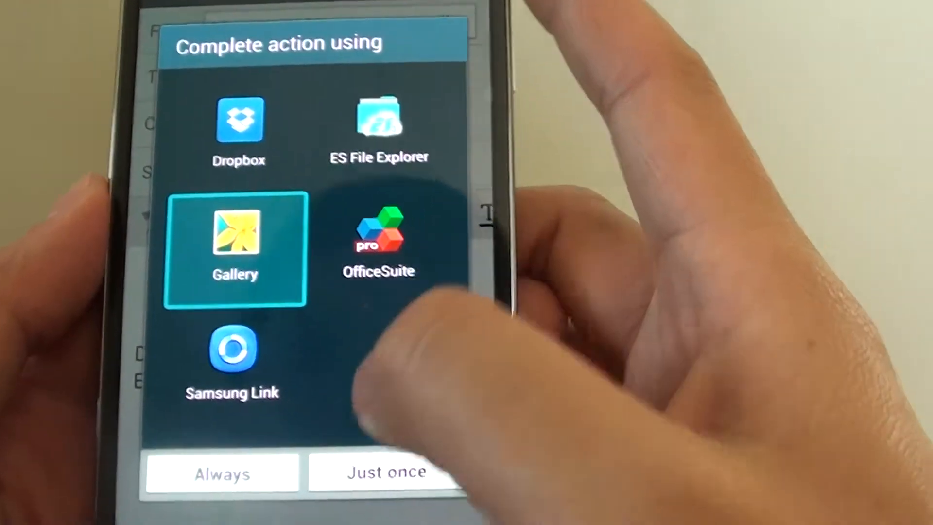